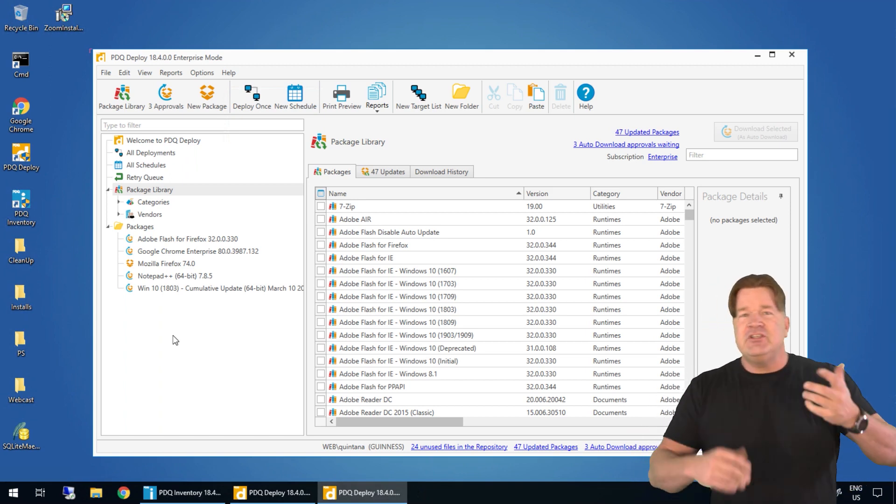
- Filter the Package Library for 'zoom', select Zoom Client and download it
left_click(150, 189)
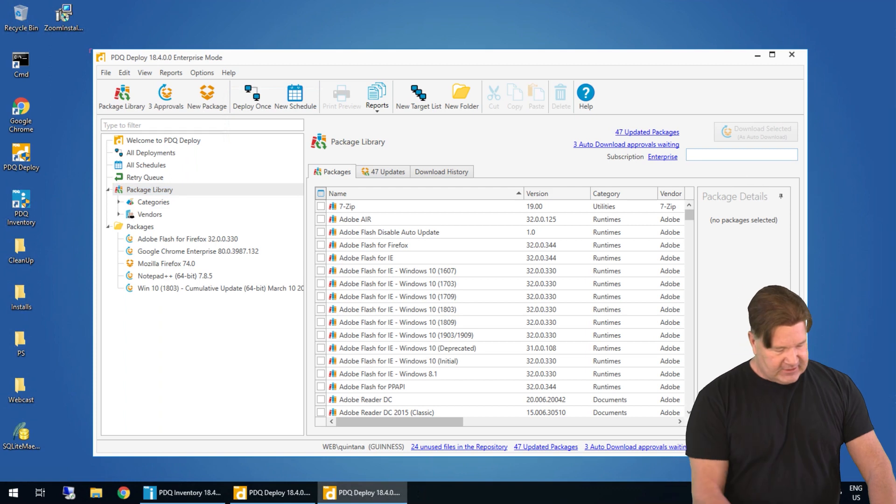
type("zoom")
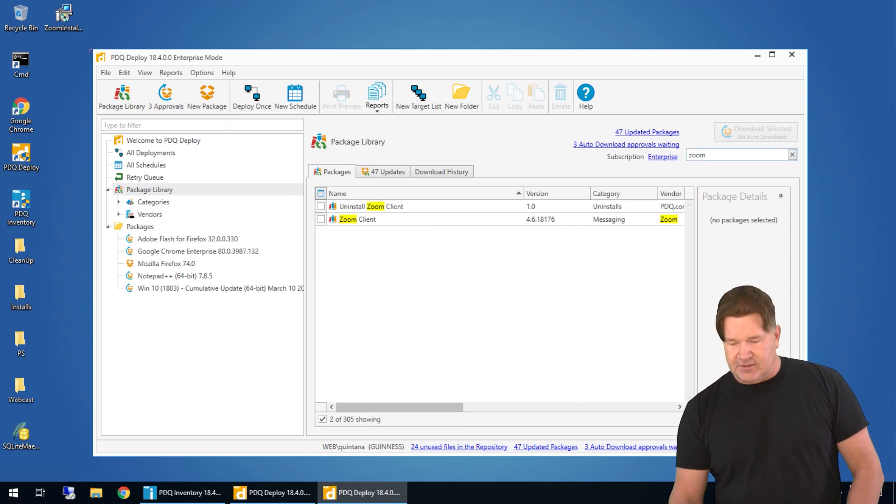
left_click(372, 219)
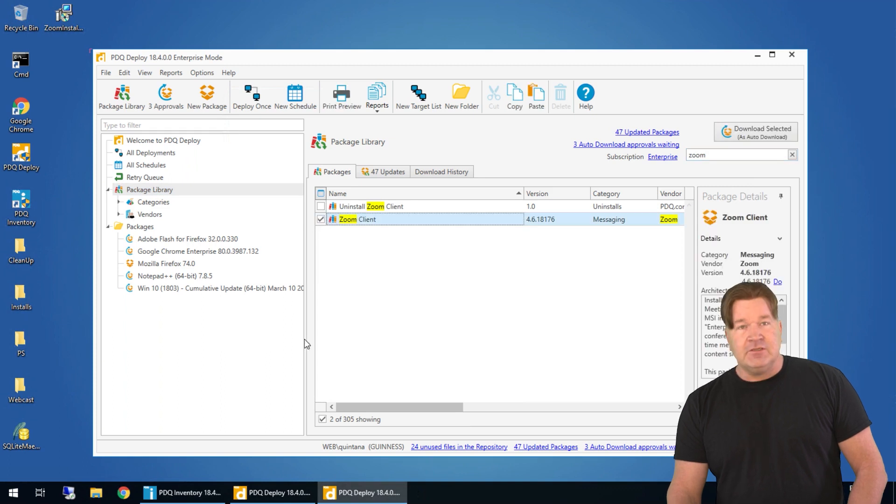
left_click(756, 131)
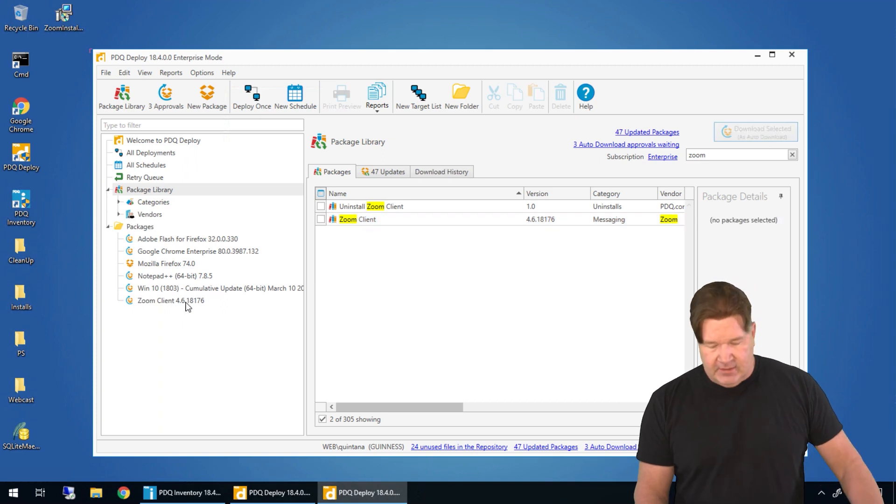
- Review Zoom Client 4.6.18176's step conditions and properties, then convert it to a standard package
double_click(170, 300)
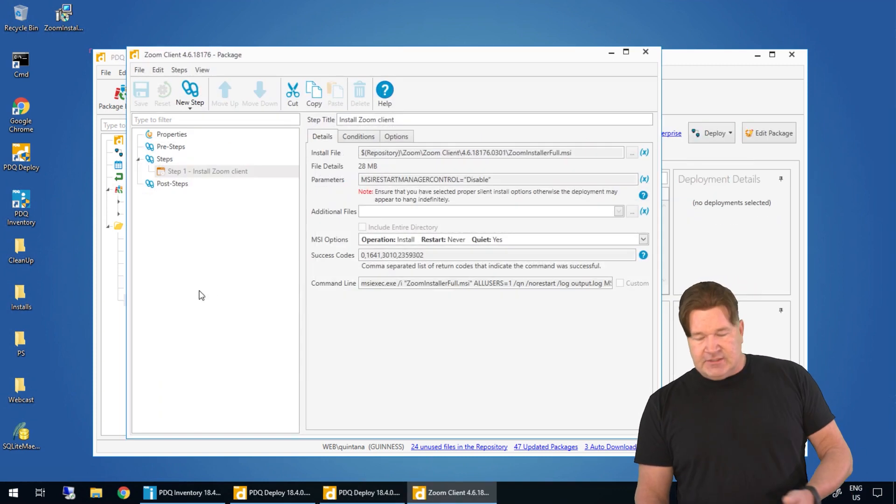
mouse_move(172, 183)
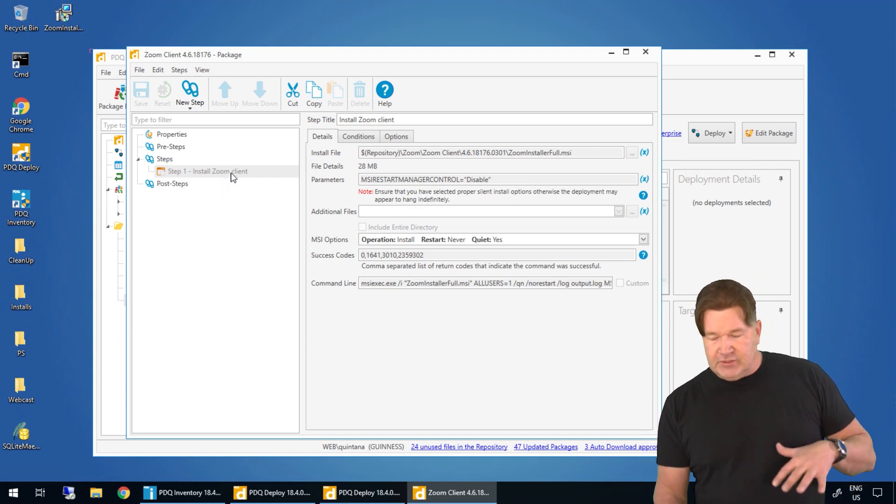
mouse_move(347, 160)
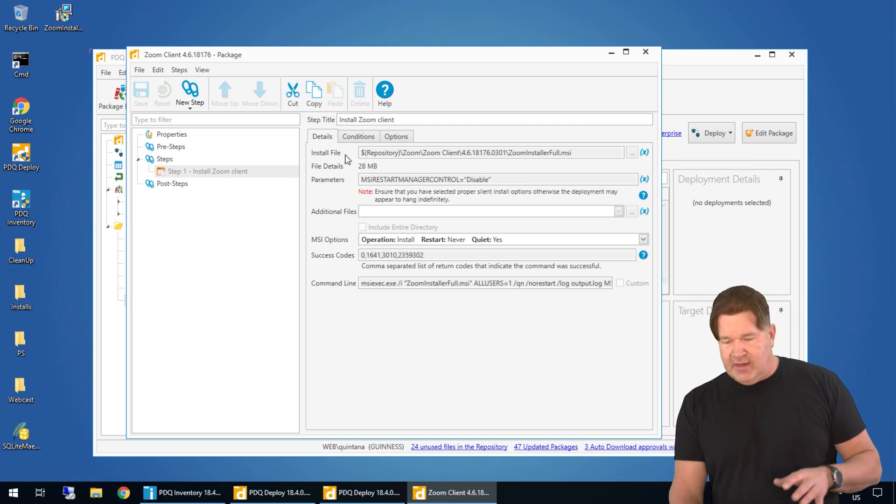
left_click(358, 136)
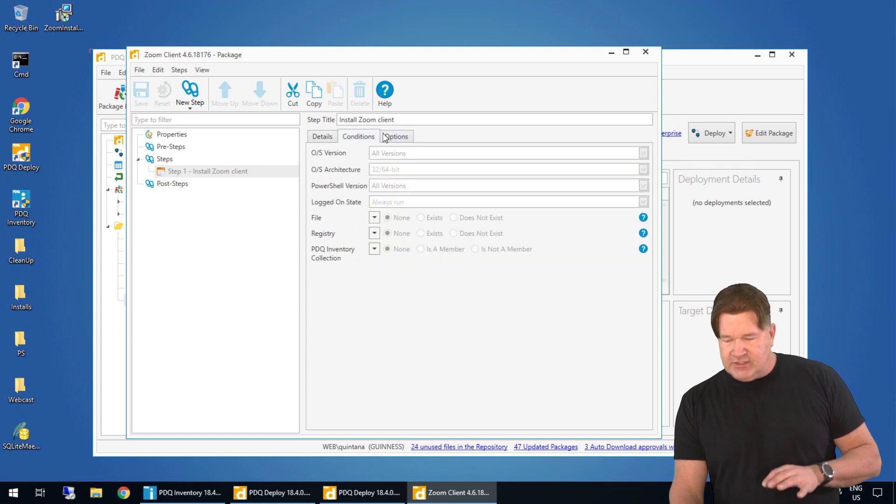
left_click(170, 134)
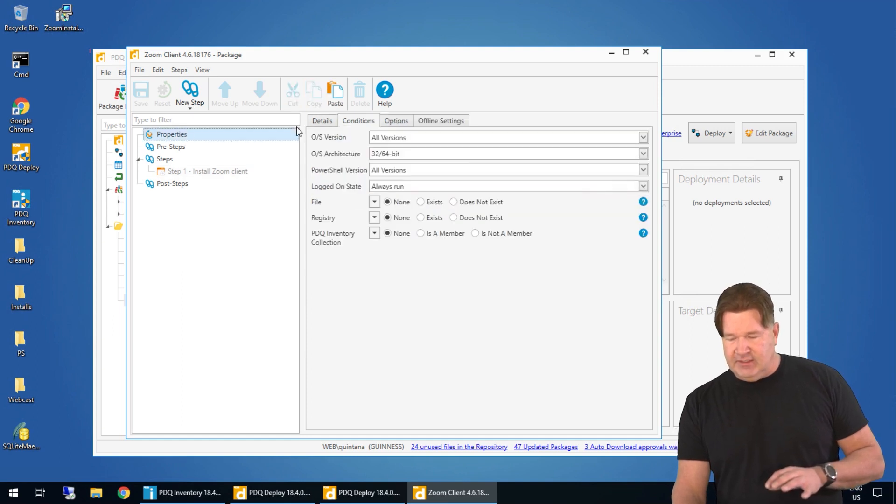
left_click(395, 121)
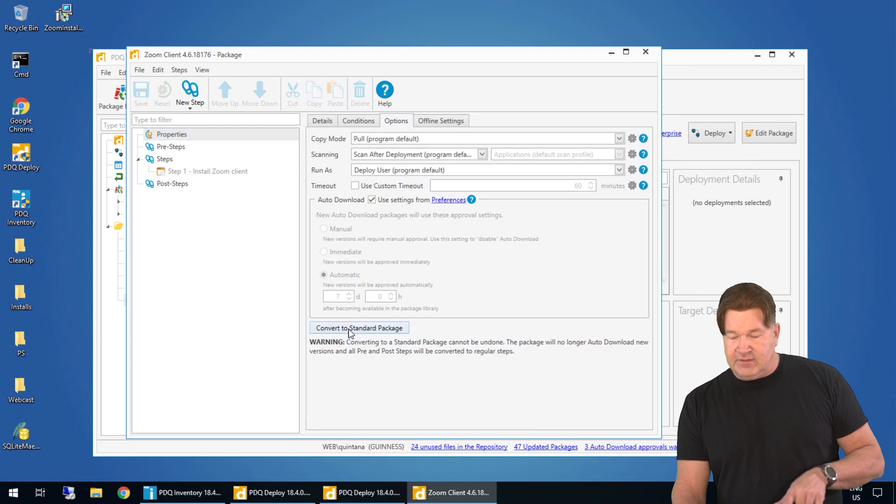
left_click(359, 328)
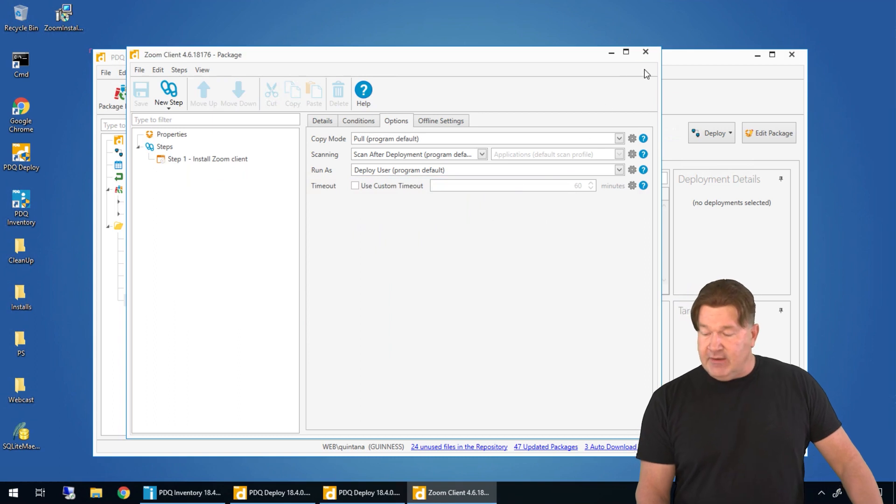
- Close the package editor and begin a Deploy Once for Zoom Client 4.6.18176
left_click(646, 51)
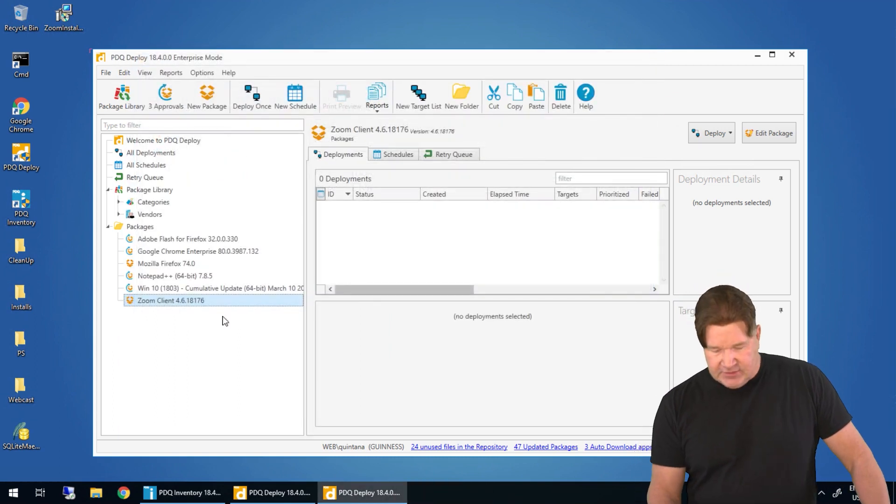
mouse_move(700, 148)
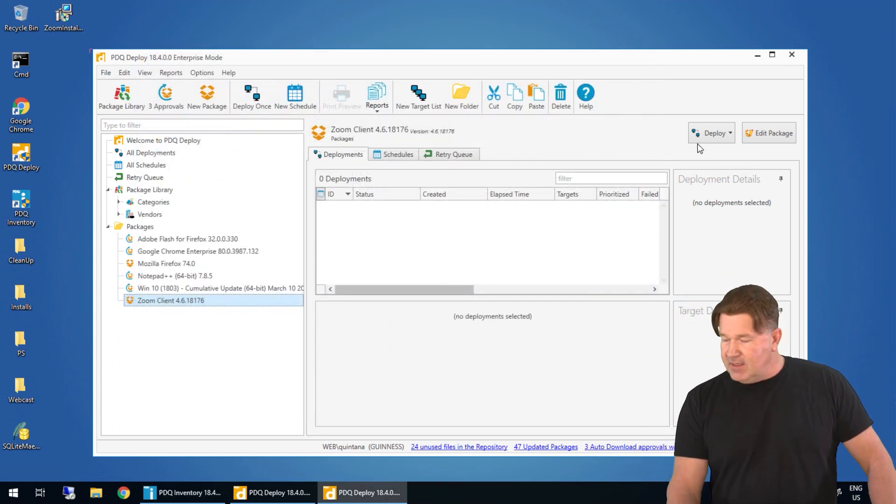
left_click(712, 132)
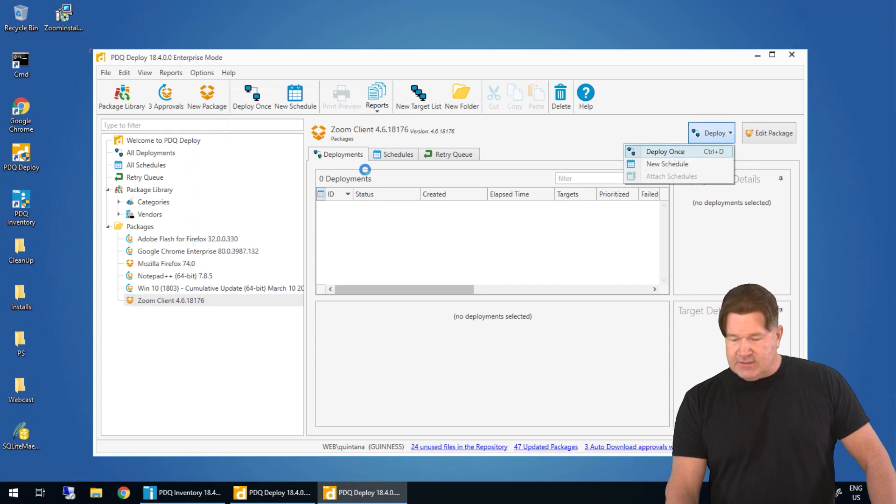
left_click(665, 151)
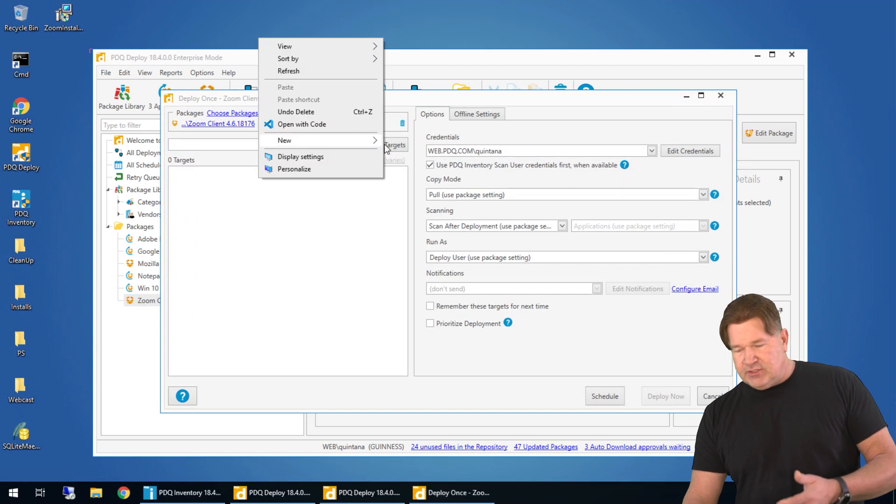
- Add AD computers ALANRAILS, BETH and BIRDPERSON as targets and deploy now
left_click(382, 145)
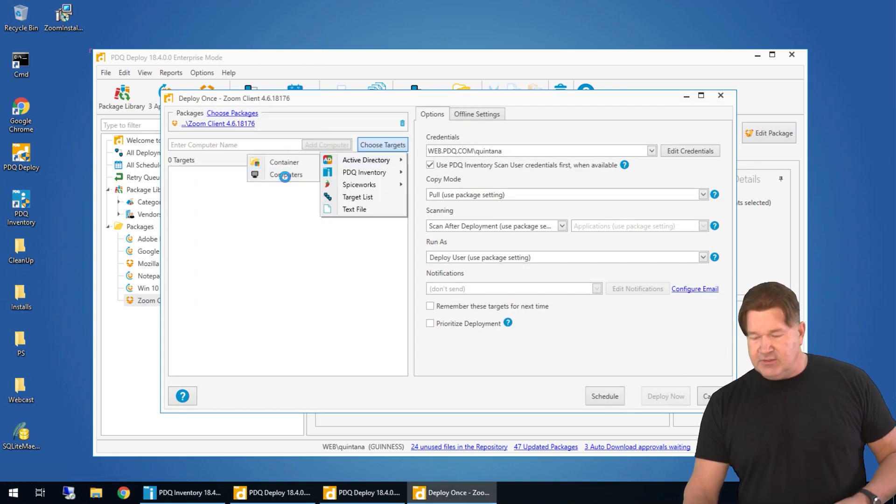
left_click(366, 160)
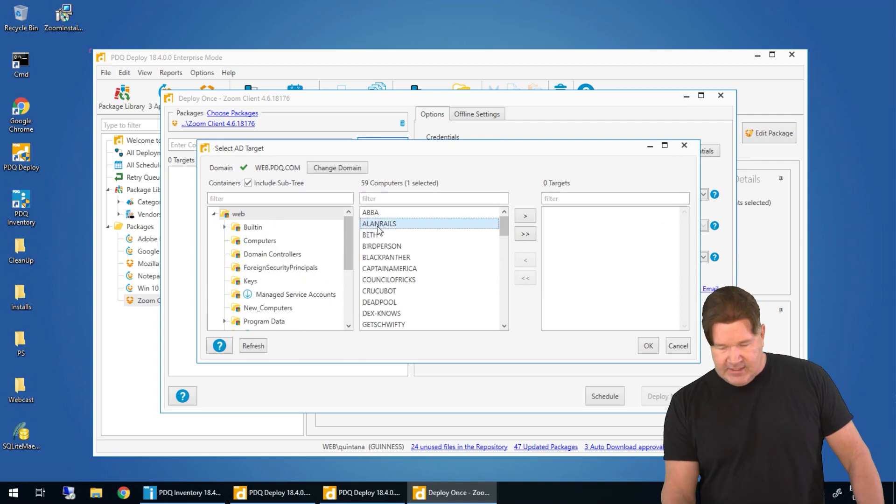
left_click(382, 246)
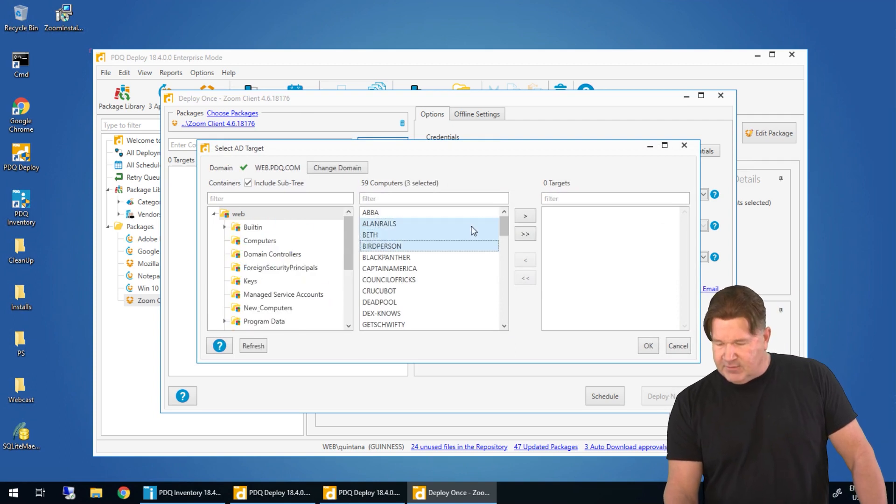
left_click(524, 216)
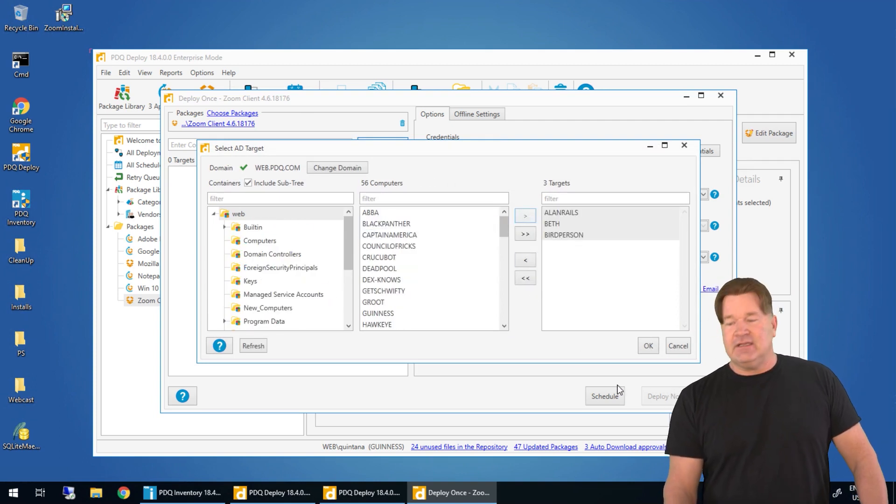
left_click(648, 346)
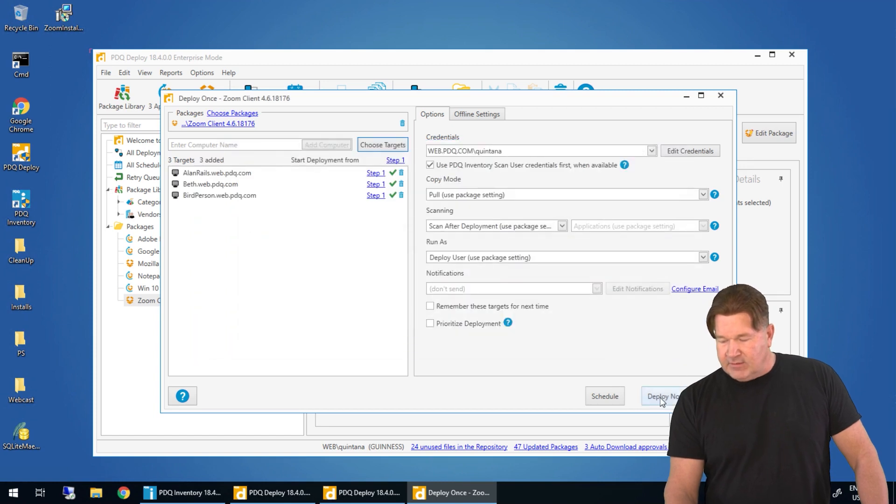
left_click(662, 396)
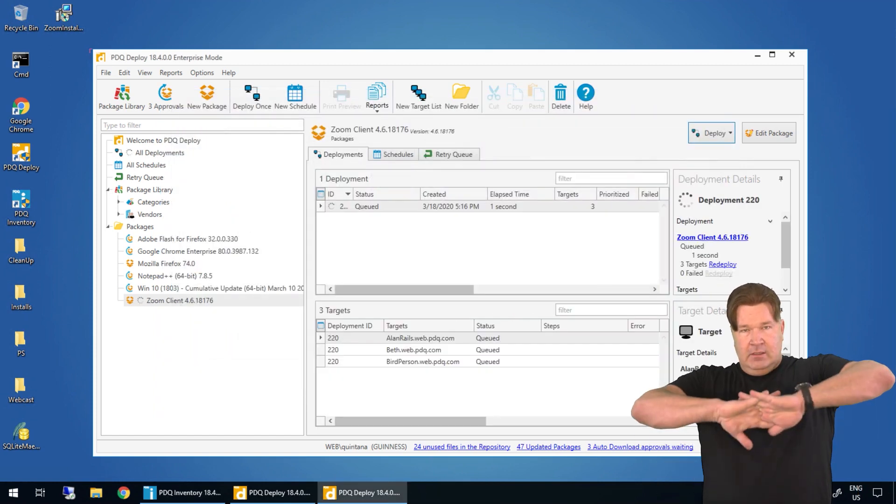